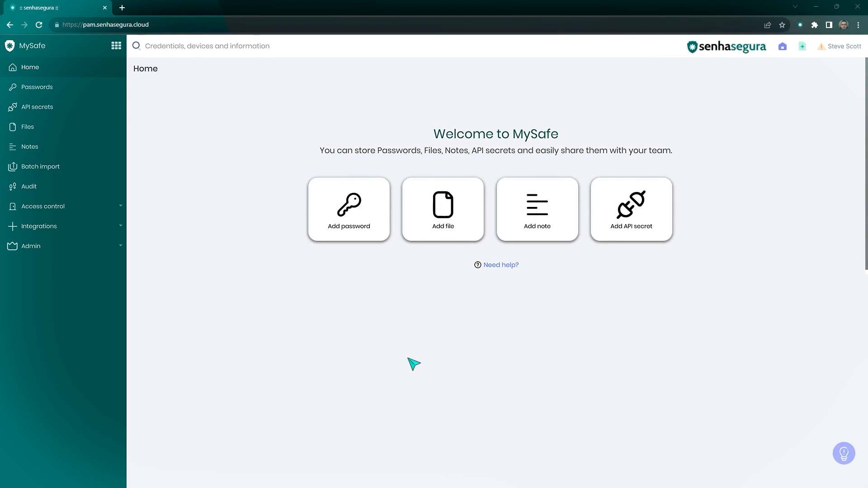
pyautogui.moveTo(355, 209)
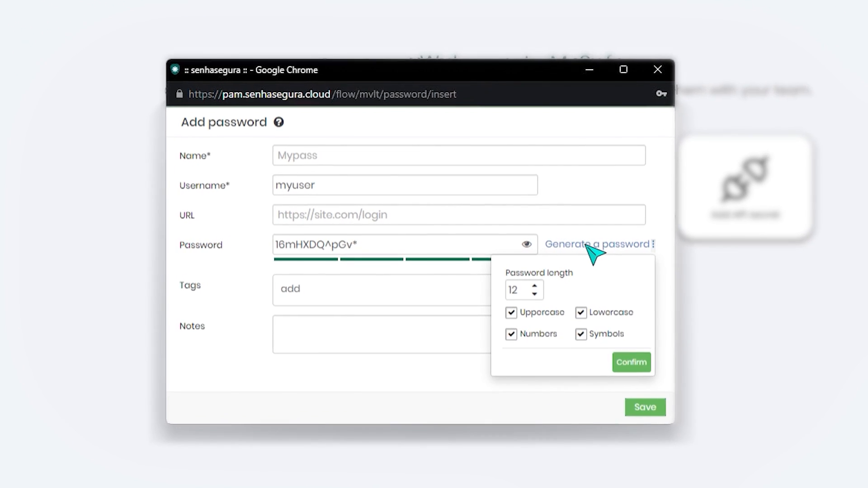
# - Uncheck Symbols in the password generator options for myuser's new password entry
pyautogui.click(580, 333)
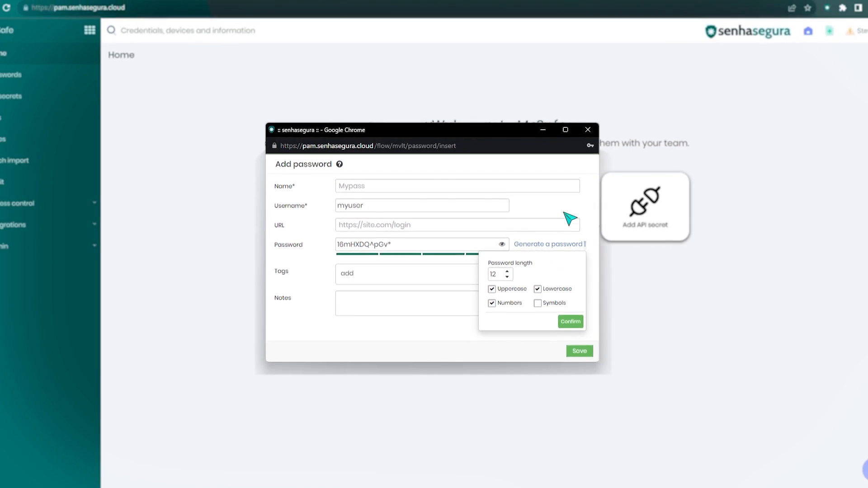
pyautogui.click(587, 130)
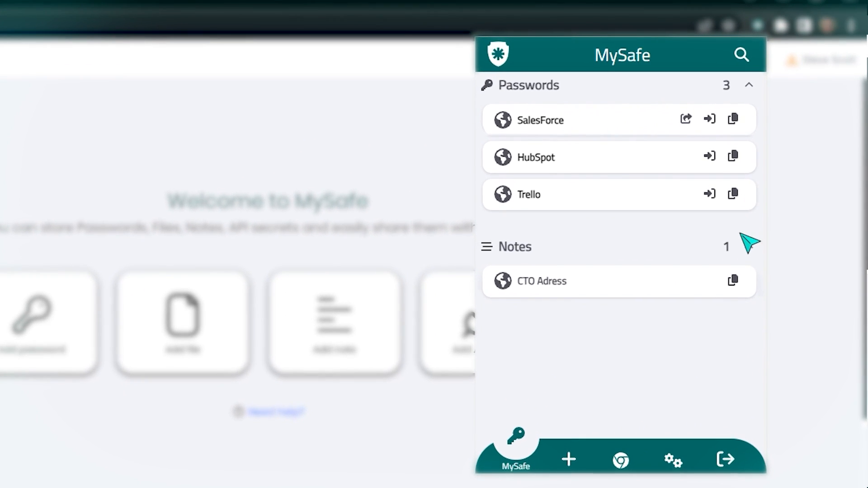
# - Expand the SalesForce entry and autofill its Salesforce login, then return to the vault tab
pyautogui.click(733, 281)
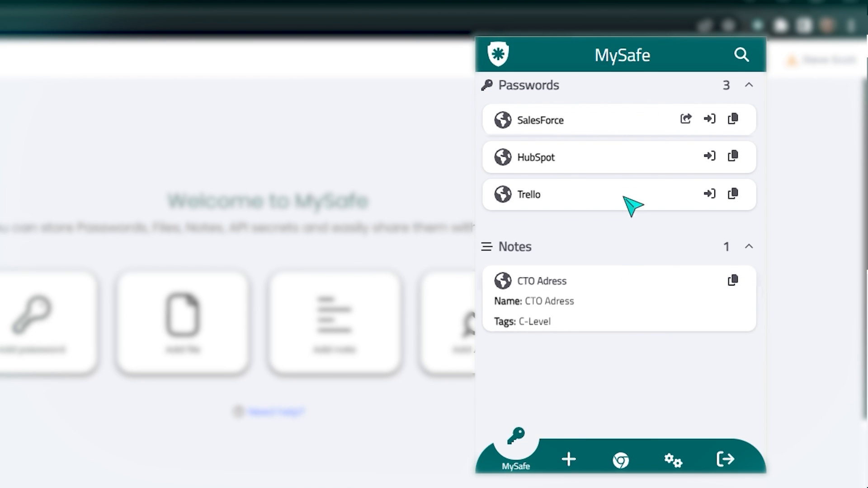
pyautogui.click(548, 120)
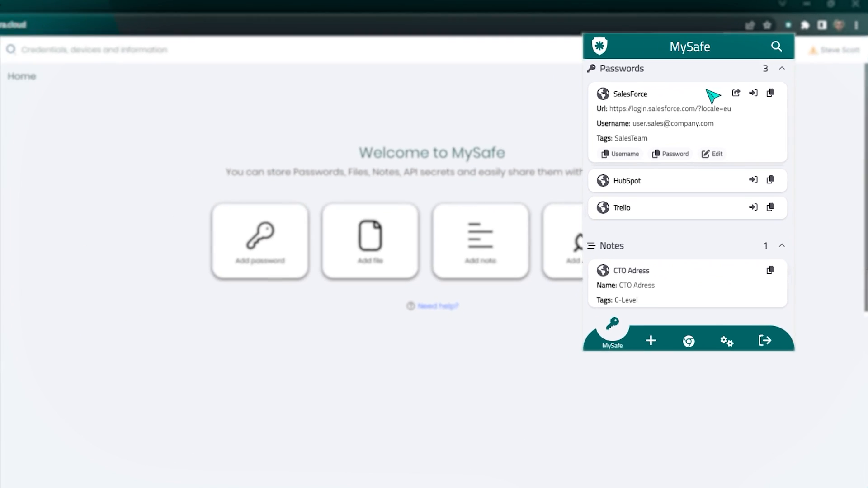
pyautogui.click(752, 92)
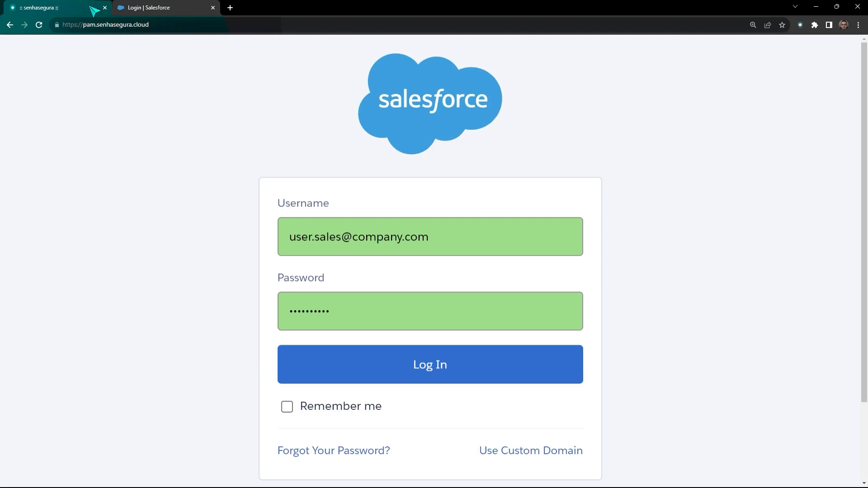
pyautogui.click(53, 7)
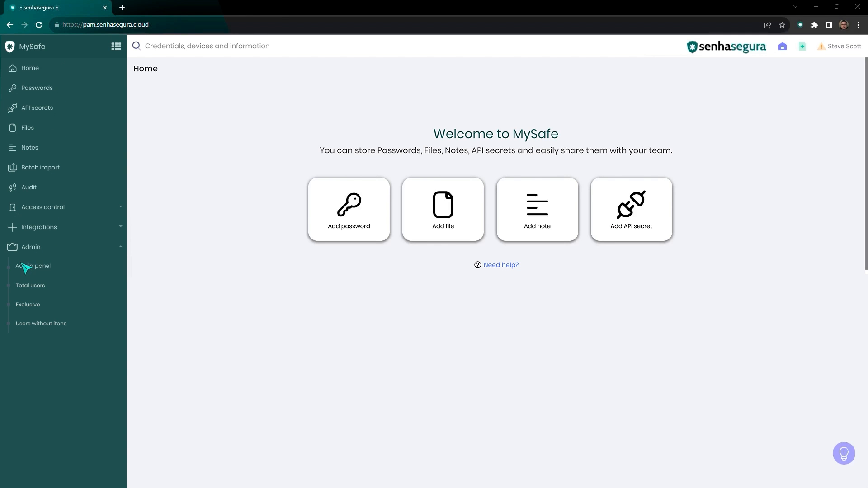
# - View the Admin panel dashboard, collapse the Admin menu, and go to Audit
pyautogui.click(33, 266)
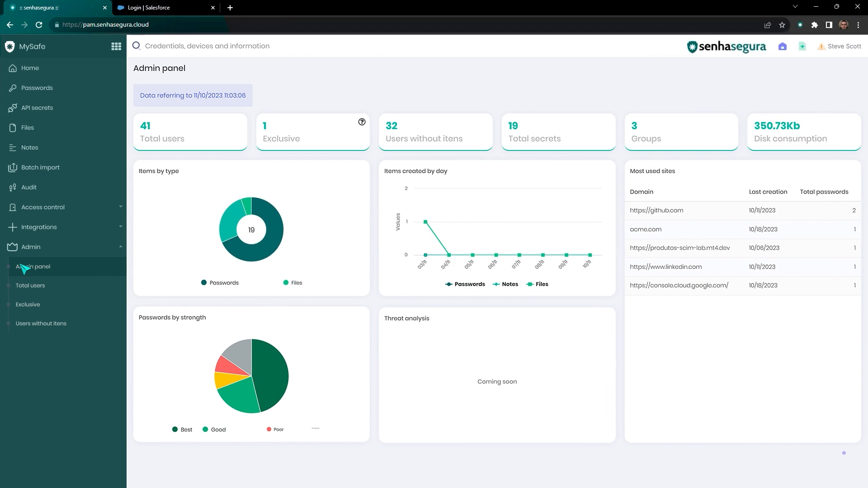
pyautogui.click(28, 247)
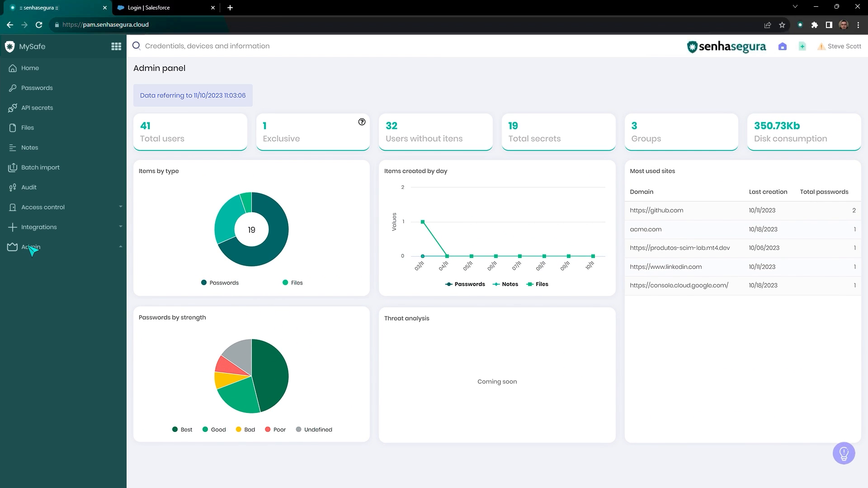
pyautogui.click(28, 187)
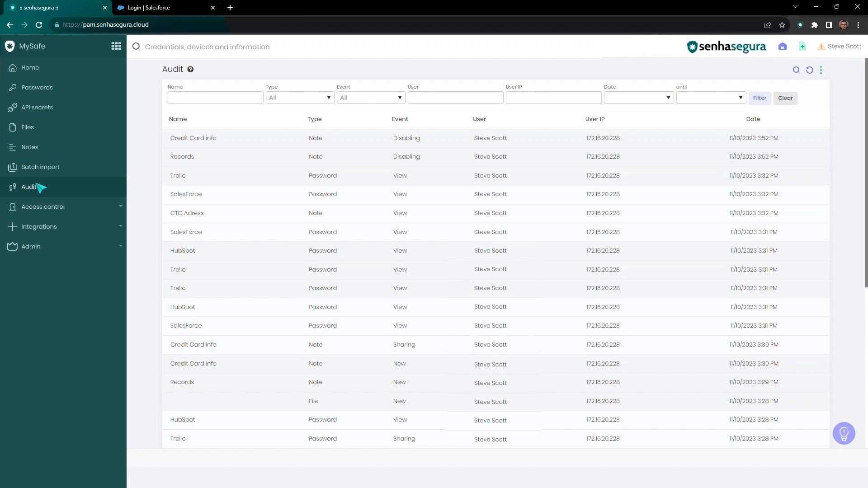
# - Open the audit log Type filter dropdown listing Password, File, Note, API, Access group
pyautogui.click(299, 98)
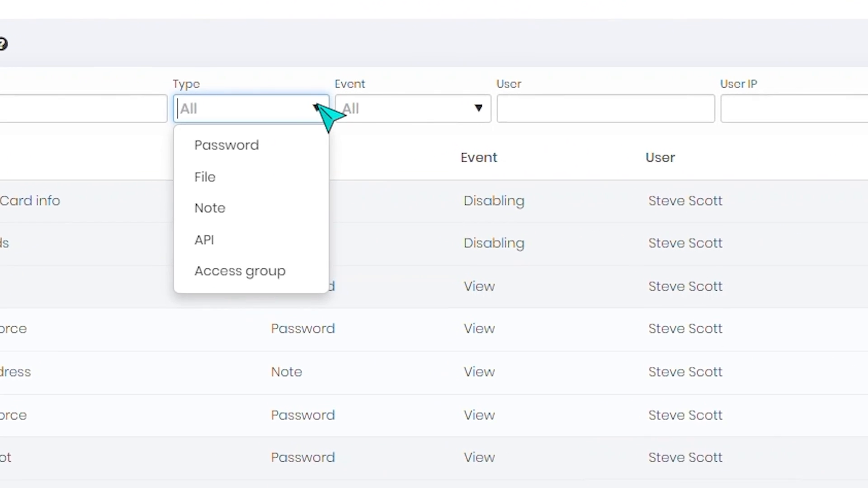